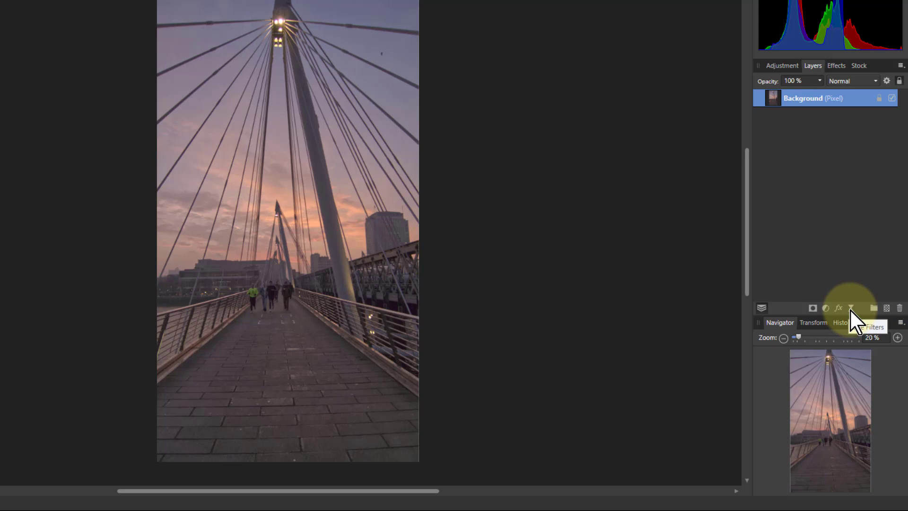
Add a live Lighting filter layer from the Layers panel's live filter list.
click(852, 307)
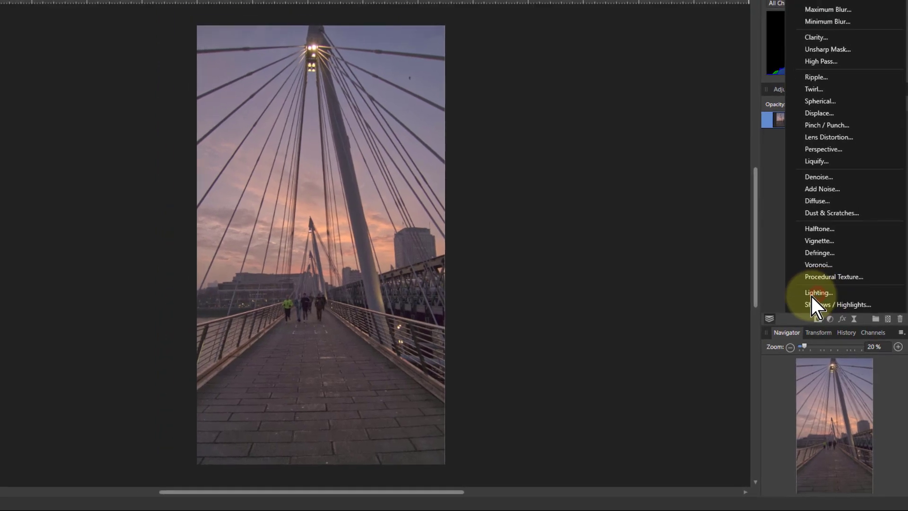
click(818, 292)
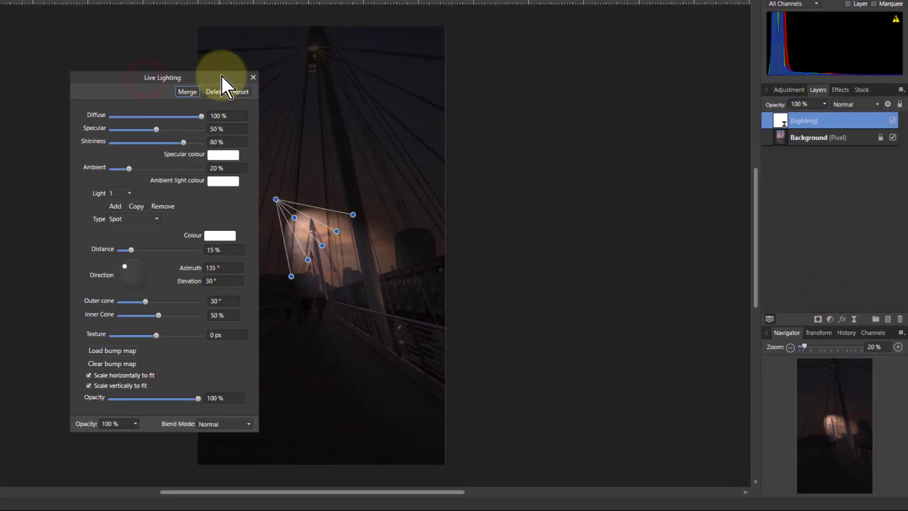
Aim a widened spotlight from the pylon top over the sky and set Ambient to 100%.
drag(161, 76, 545, 68)
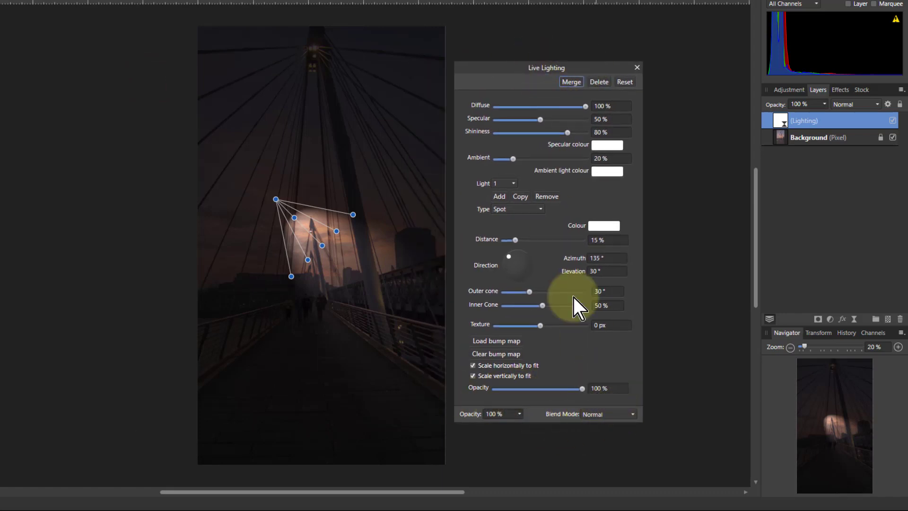
mouse_move(556, 411)
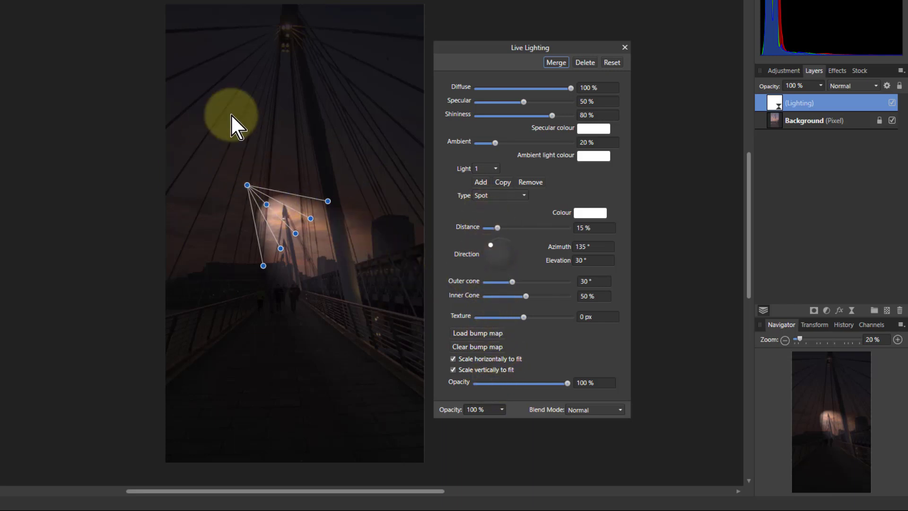
drag(238, 116, 263, 200)
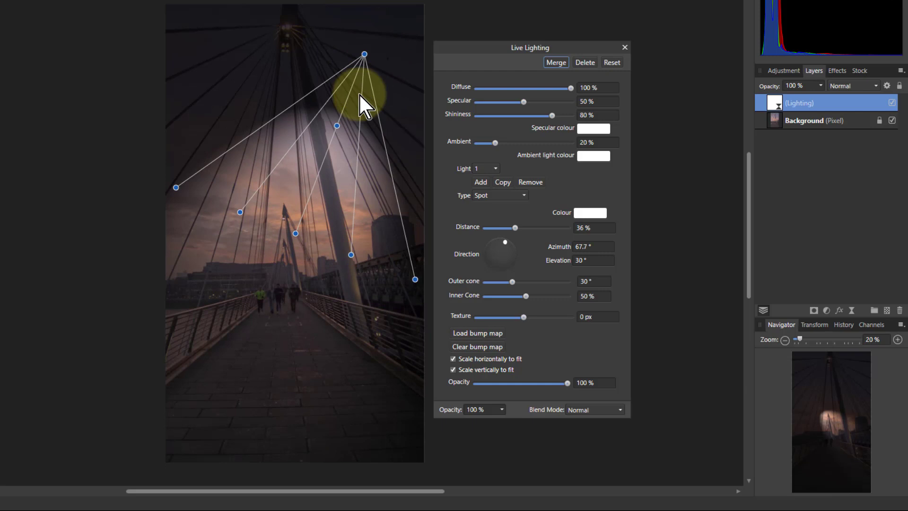
drag(364, 54, 334, 91)
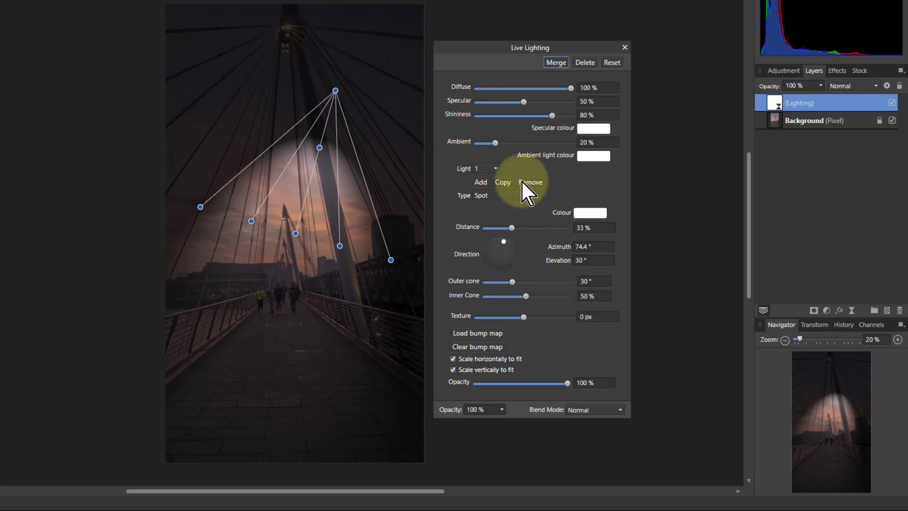
mouse_move(496, 149)
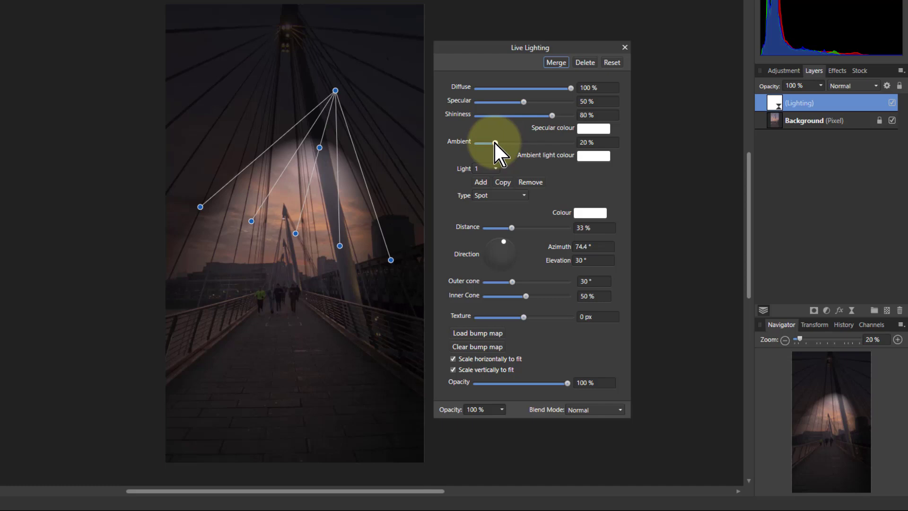
drag(481, 143, 570, 143)
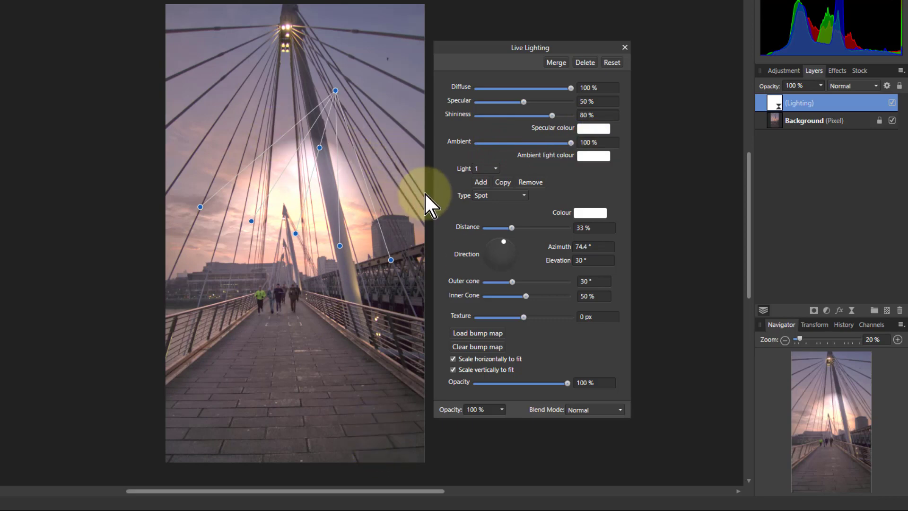
Switch the light to a Point type at 23% distance with an orange colour.
click(499, 195)
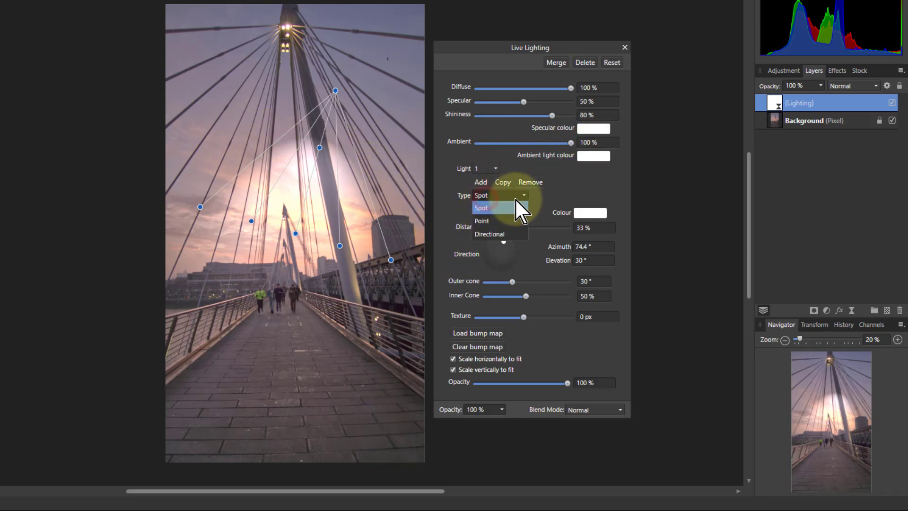
click(481, 220)
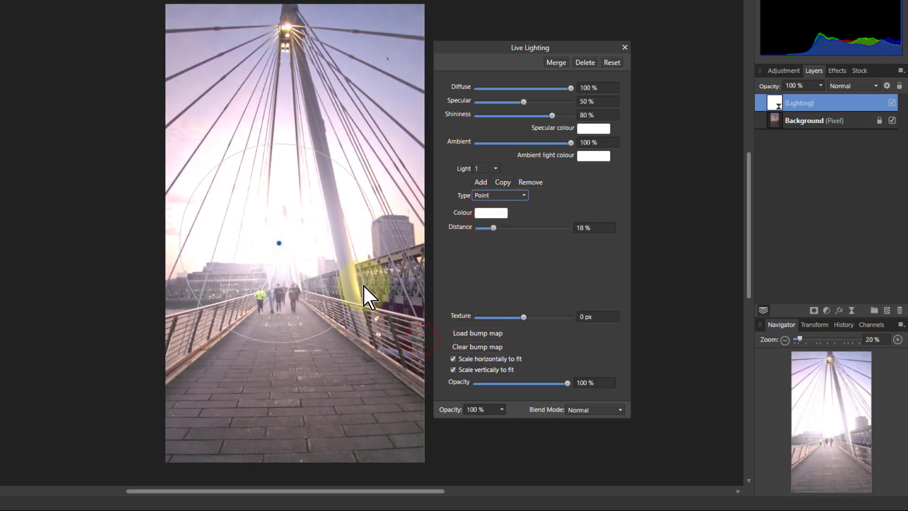
drag(492, 227, 502, 227)
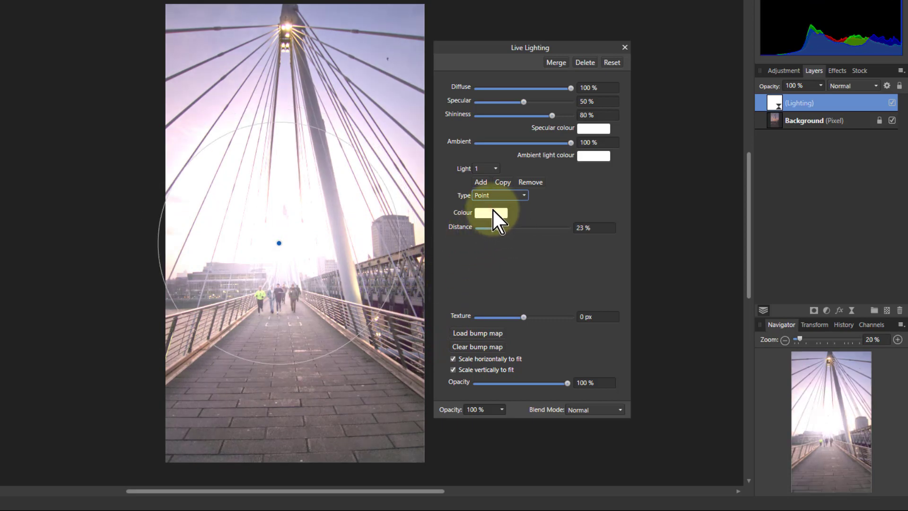
click(491, 213)
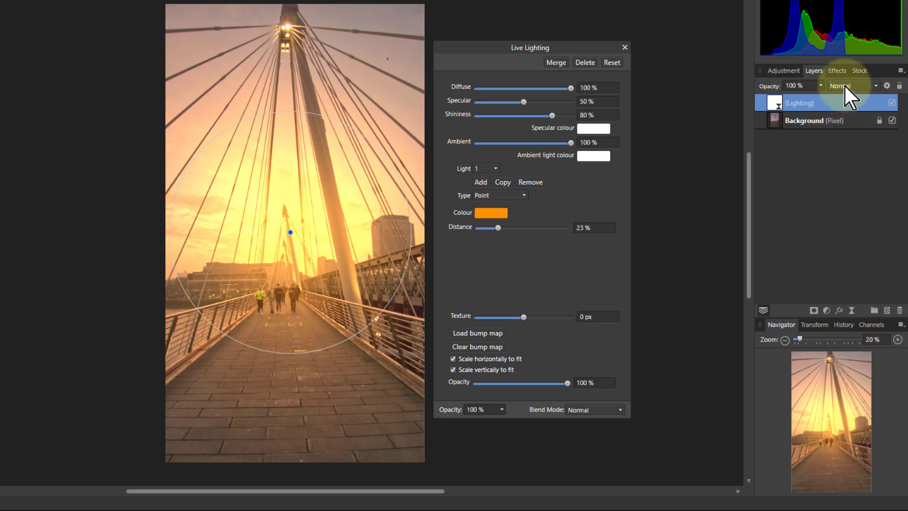
Blend the lighting layer as Overlay at 50% opacity.
click(851, 86)
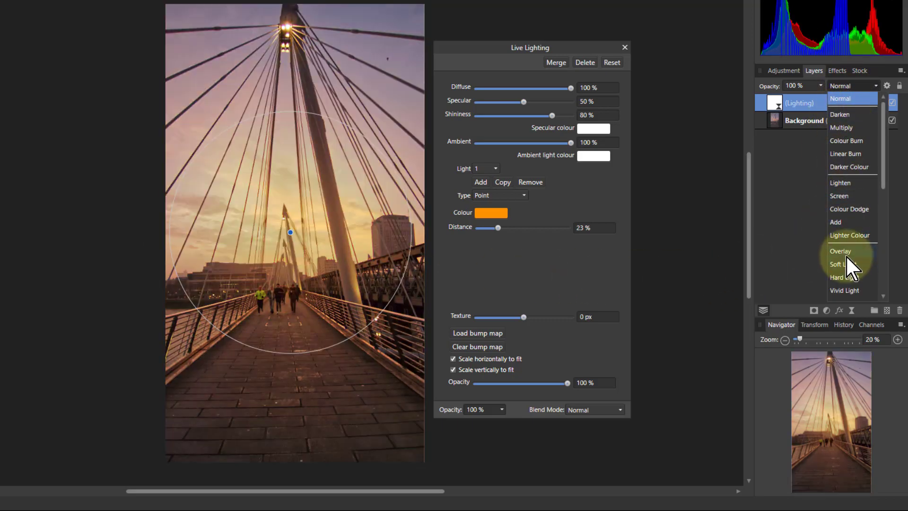
click(840, 250)
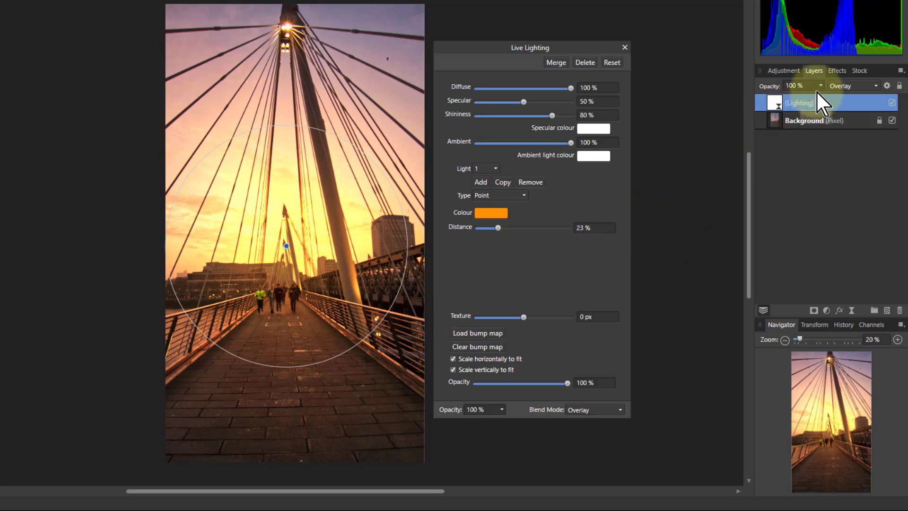
drag(819, 97, 762, 96)
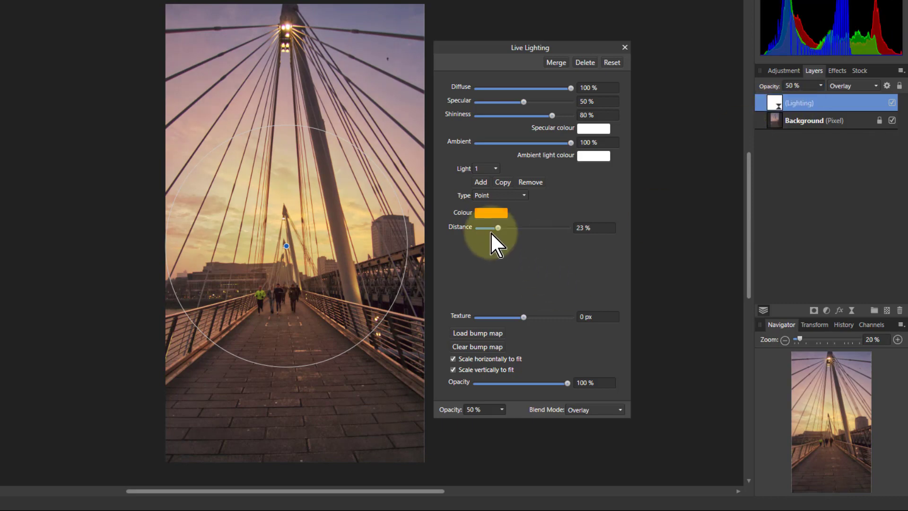
Shift the light colour to orange-red on the HSL wheel.
click(491, 213)
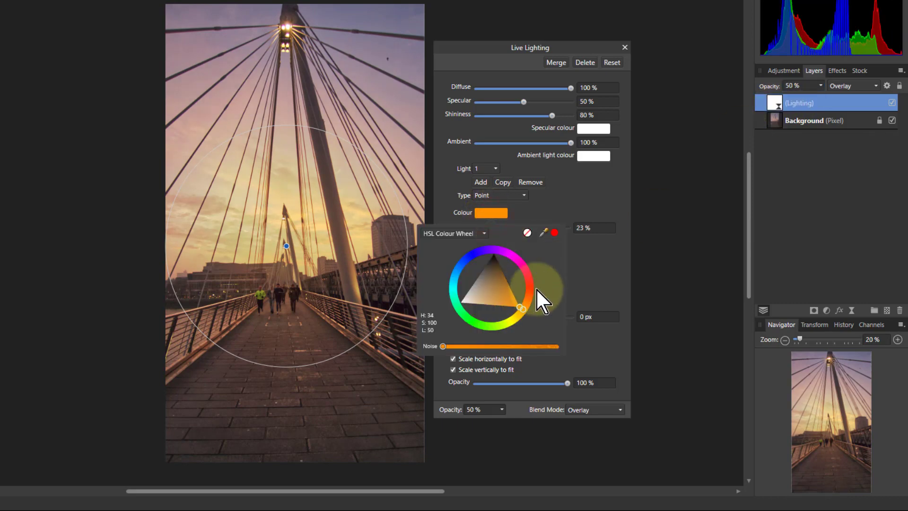
drag(519, 307, 527, 292)
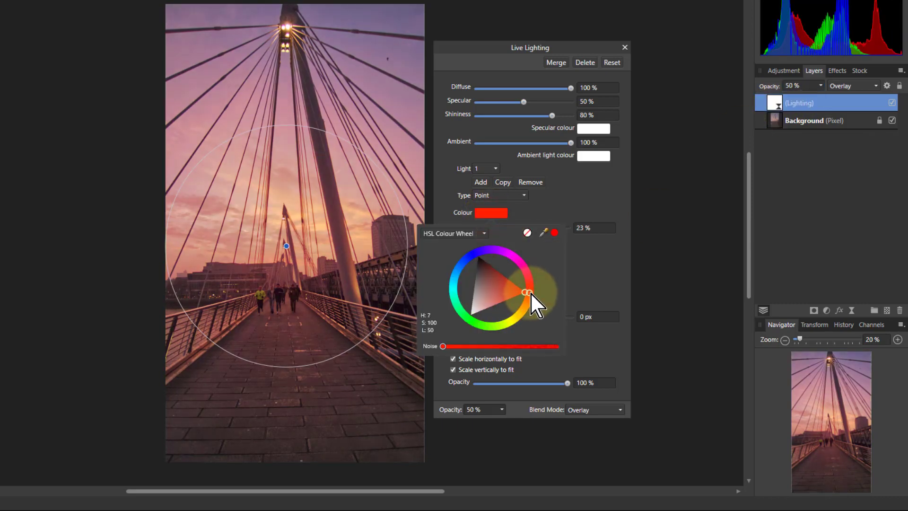
drag(525, 290, 525, 295)
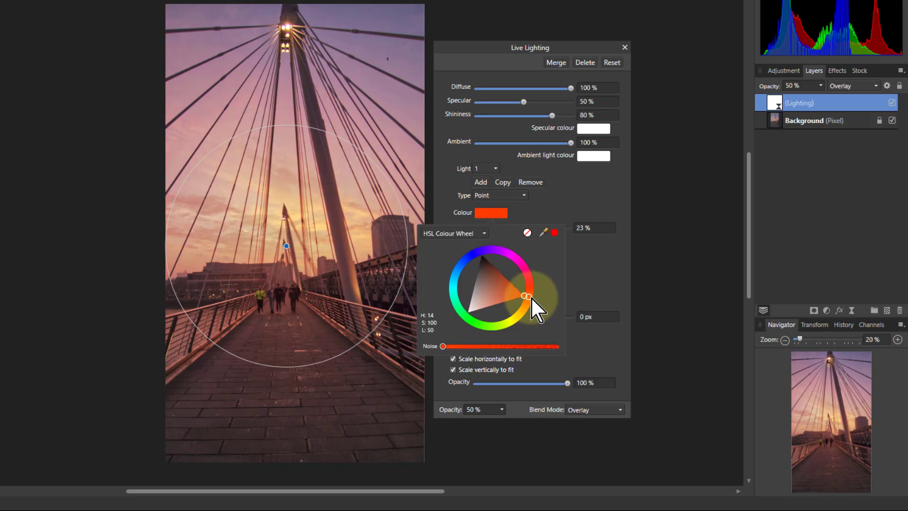
drag(526, 295, 523, 271)
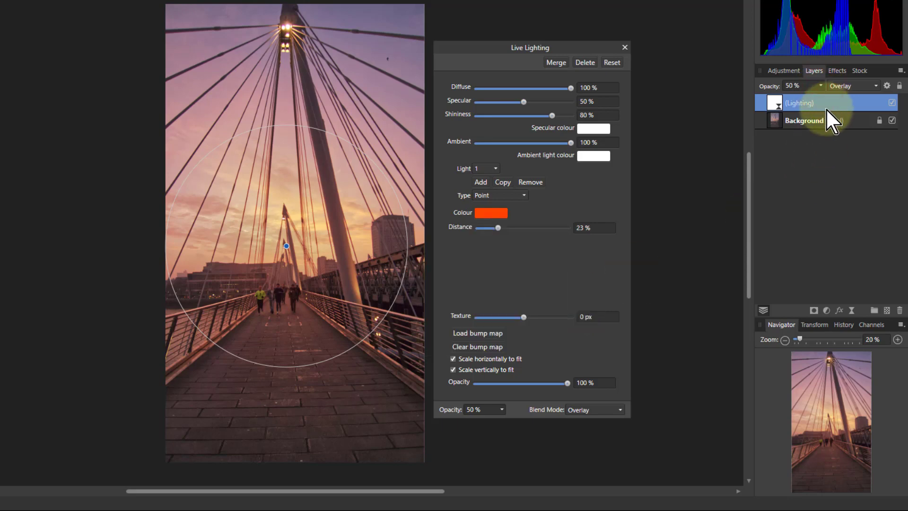
Raise the lighting layer's opacity from 50% to about 57%.
double_click(800, 102)
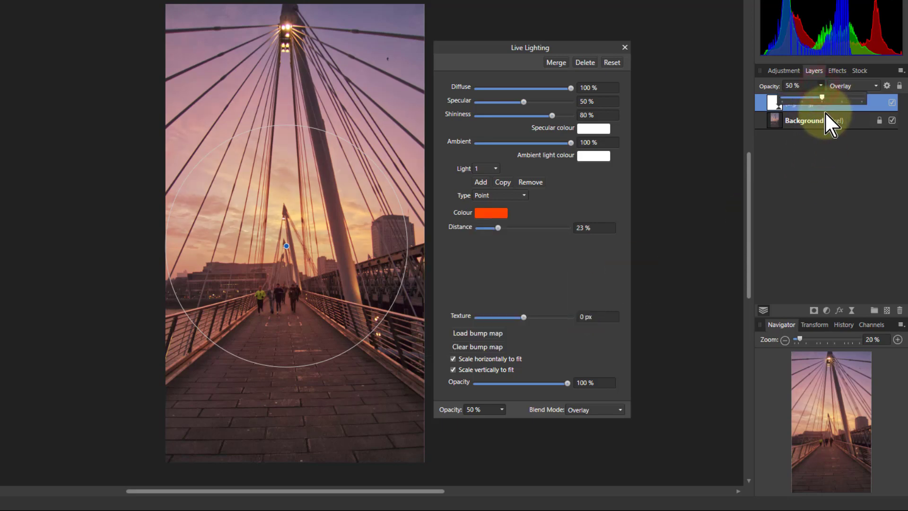
drag(800, 100, 839, 100)
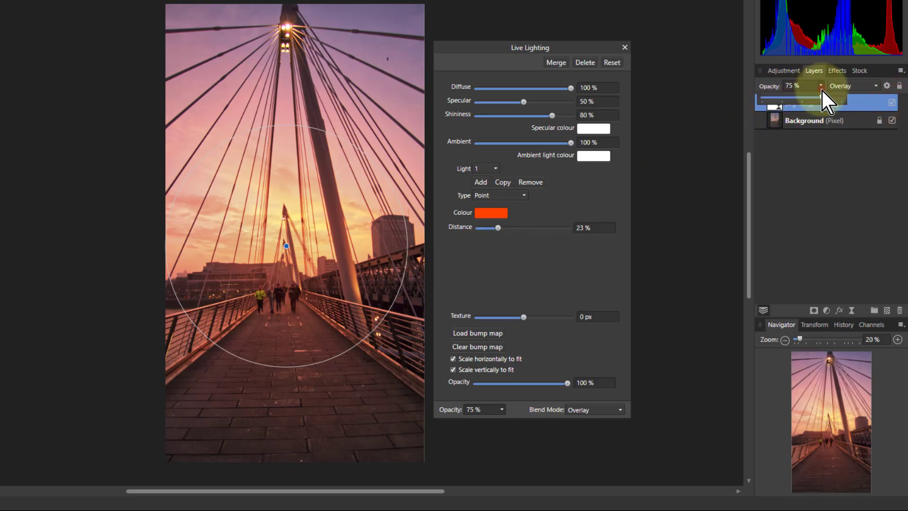
drag(816, 99, 805, 99)
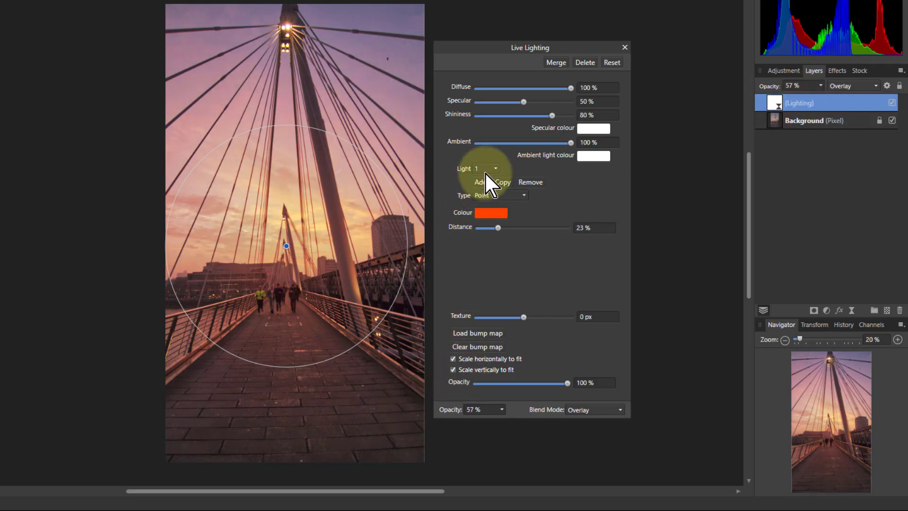
mouse_move(470, 434)
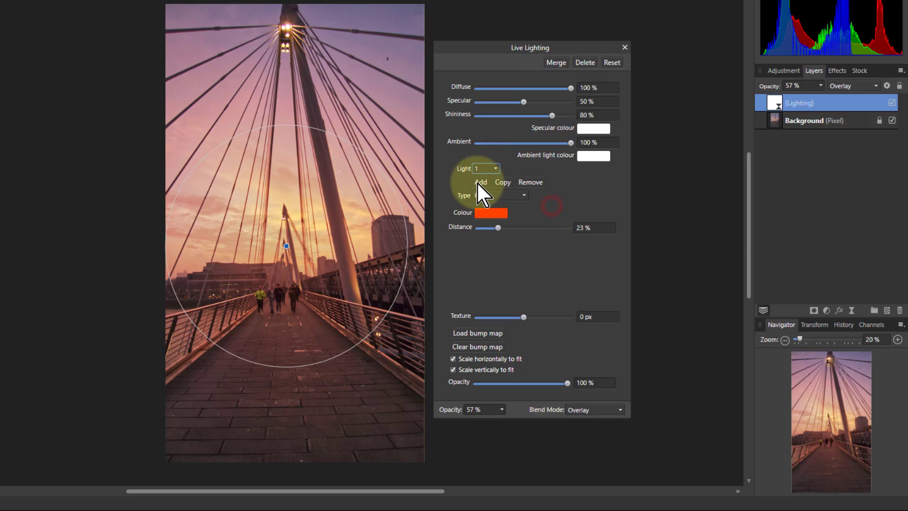
Add Light 2 as a spotlight shining down the walkway from the bridge's far end with a wide cone.
click(480, 182)
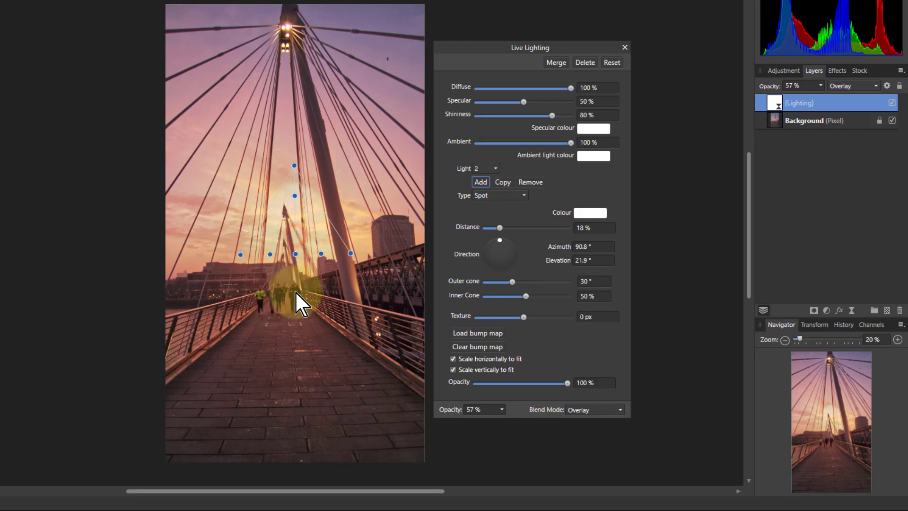
drag(295, 295, 252, 455)
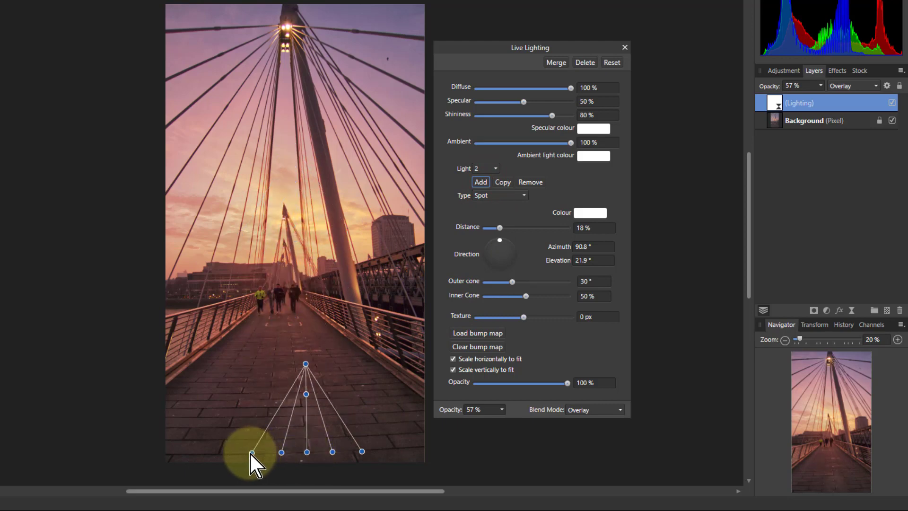
drag(252, 453, 296, 333)
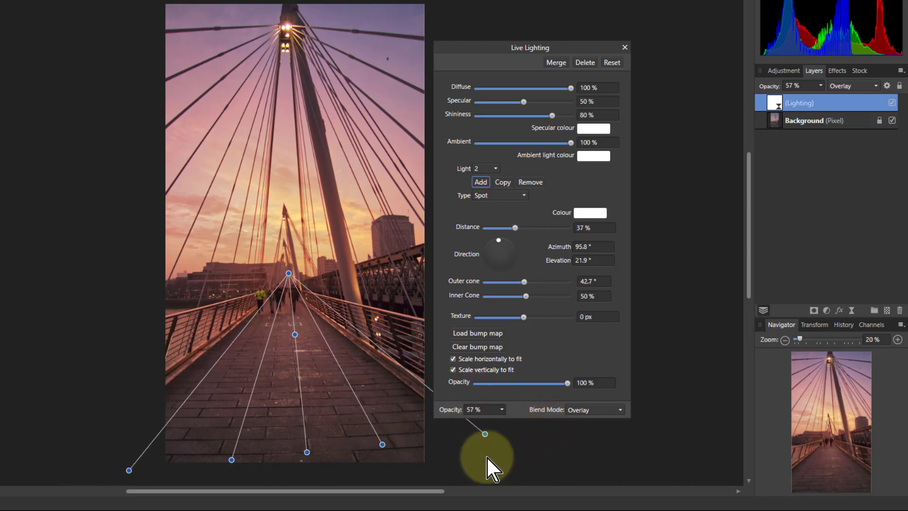
drag(485, 433, 287, 463)
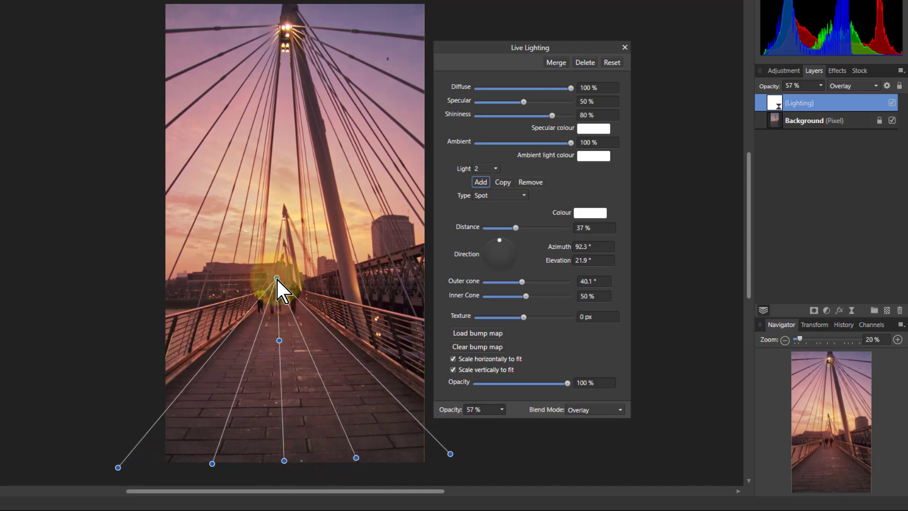
drag(278, 280, 450, 459)
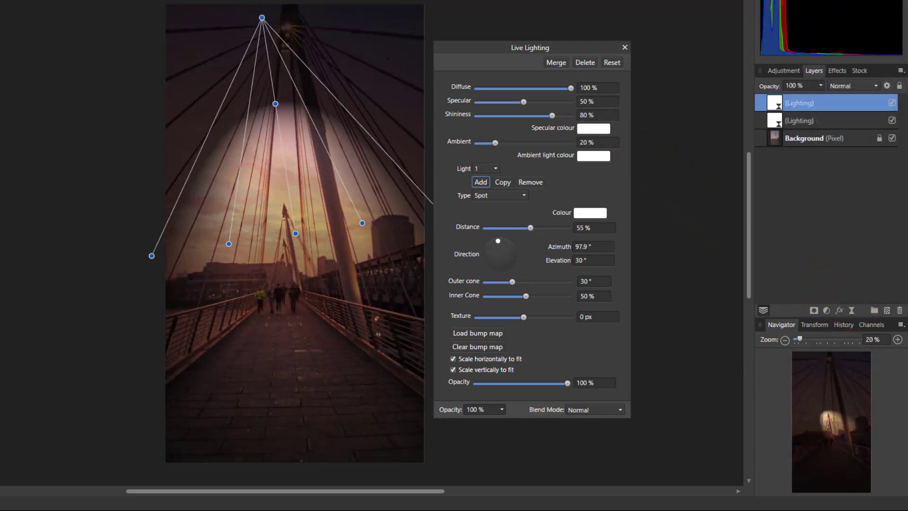
Place a narrow spotlight above the tower top shining down the bridge, with Ambient at 98%.
drag(262, 17, 278, 17)
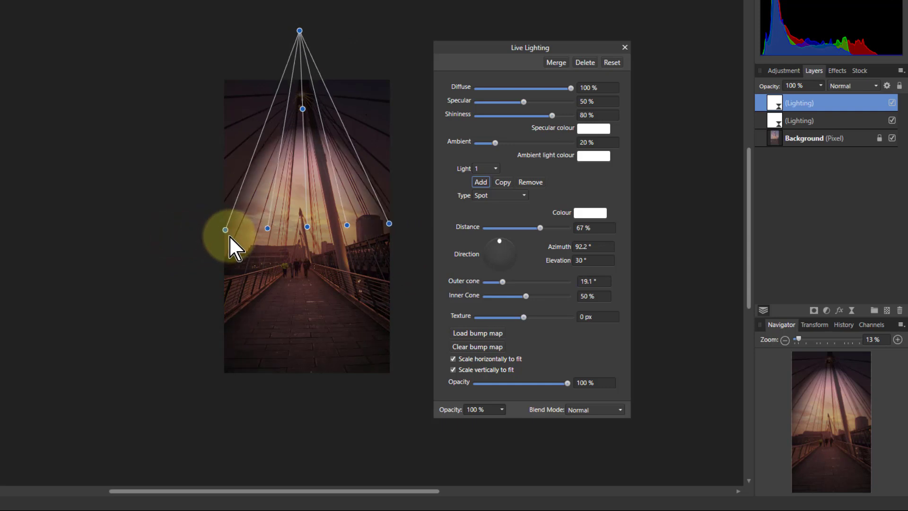
drag(226, 229, 300, 31)
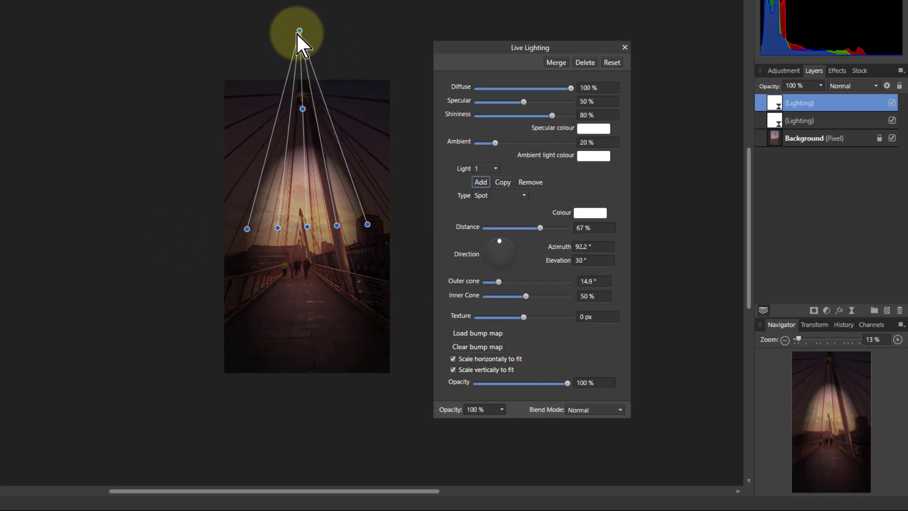
drag(300, 31, 308, 108)
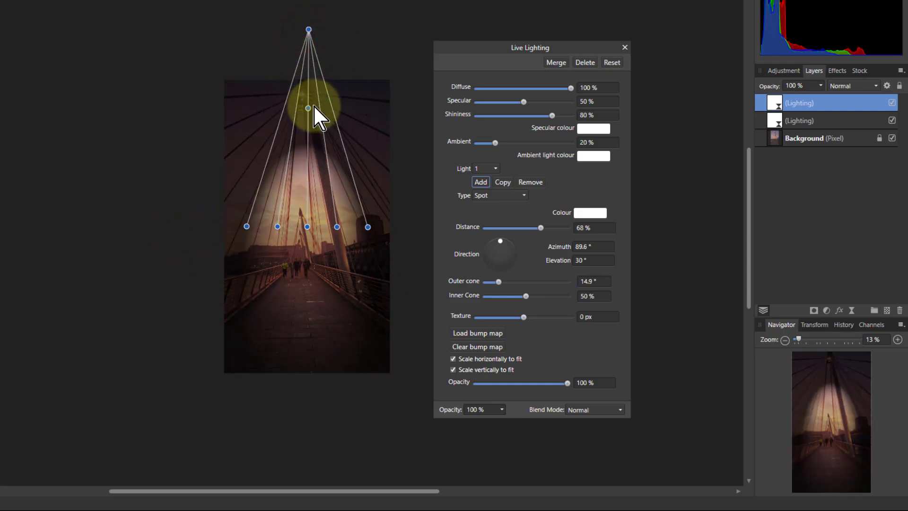
drag(308, 108, 307, 84)
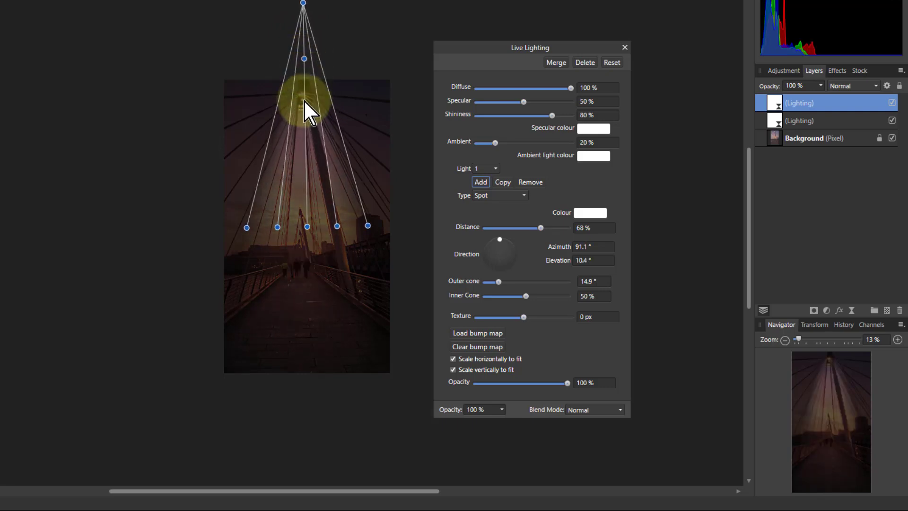
drag(307, 107, 356, 327)
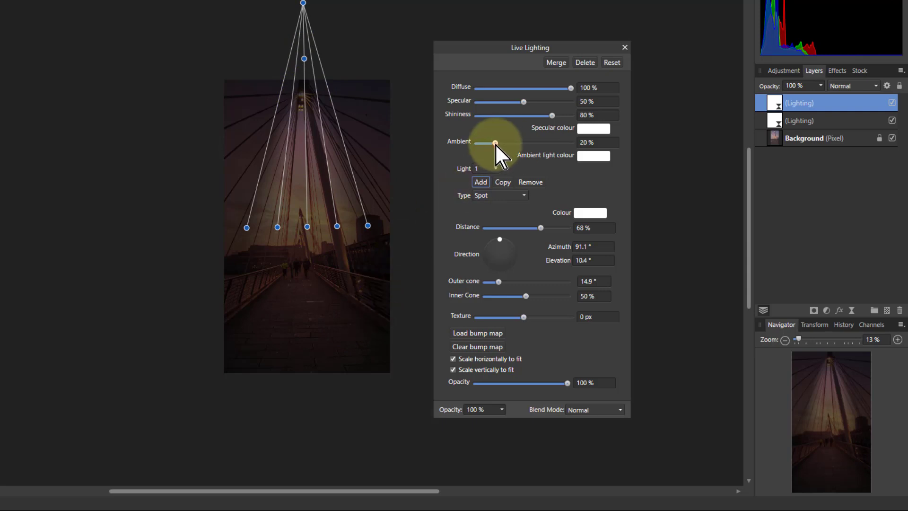
drag(495, 142, 571, 143)
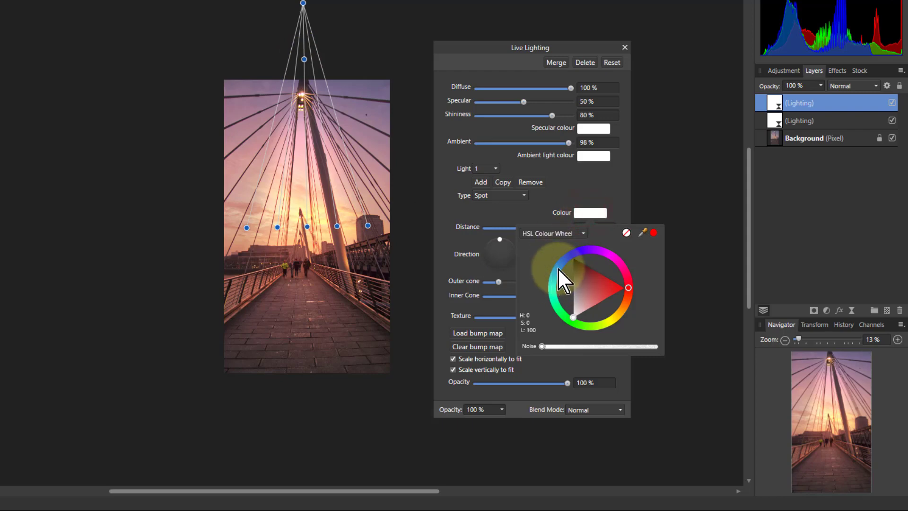
Make the spotlight blue with Specular 53% and Shininess 97%.
click(558, 272)
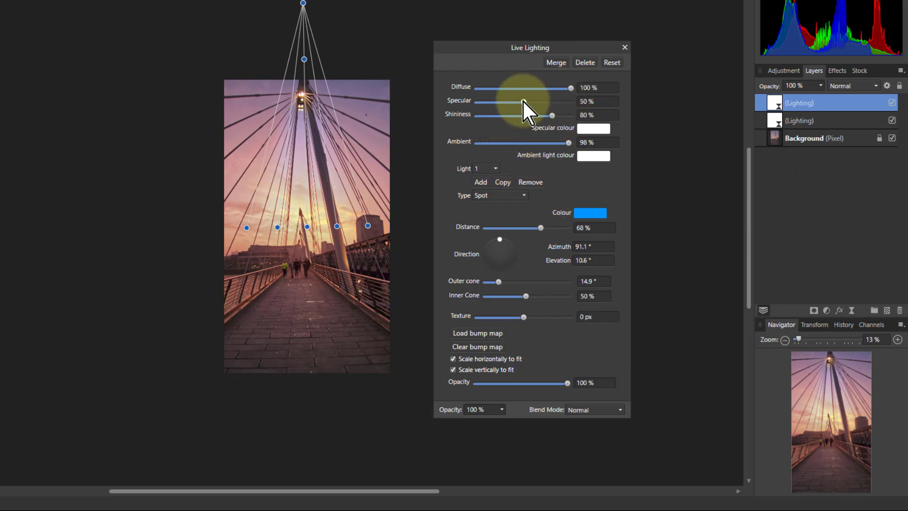
drag(524, 101, 527, 101)
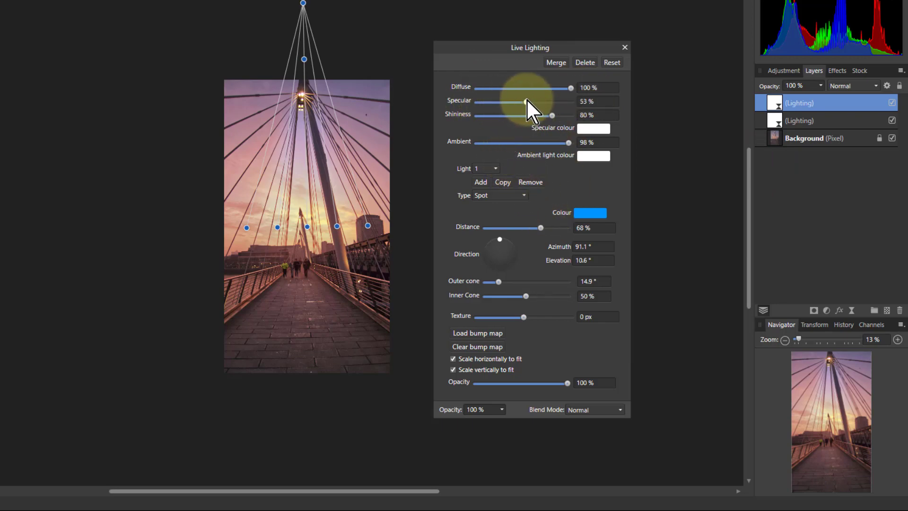
drag(551, 115, 533, 115)
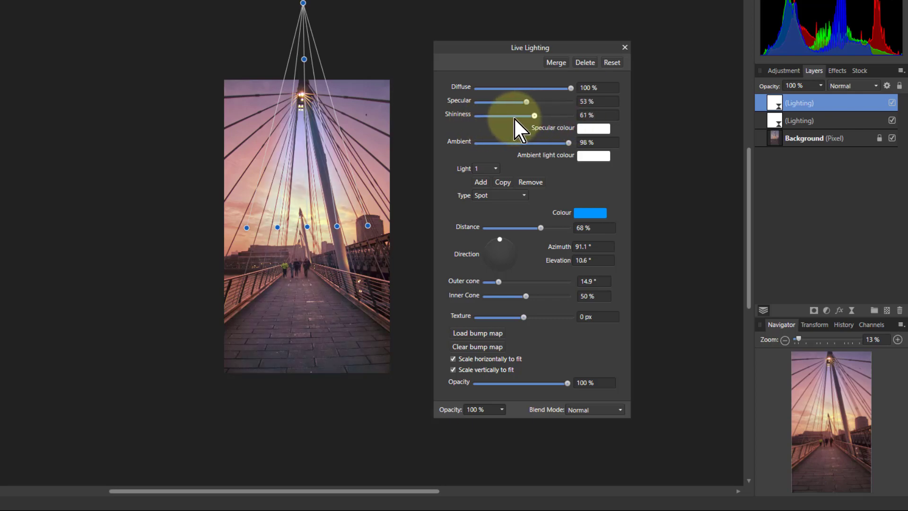
drag(533, 115, 568, 114)
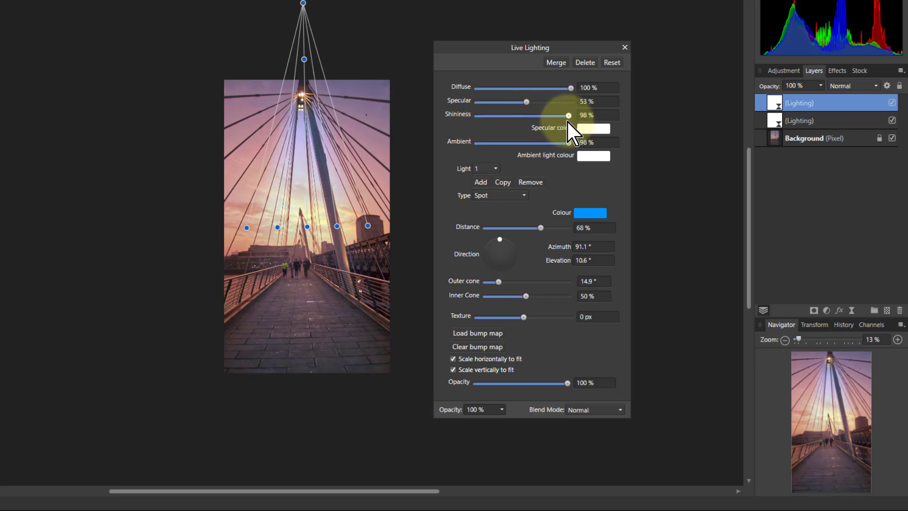
drag(568, 115, 567, 115)
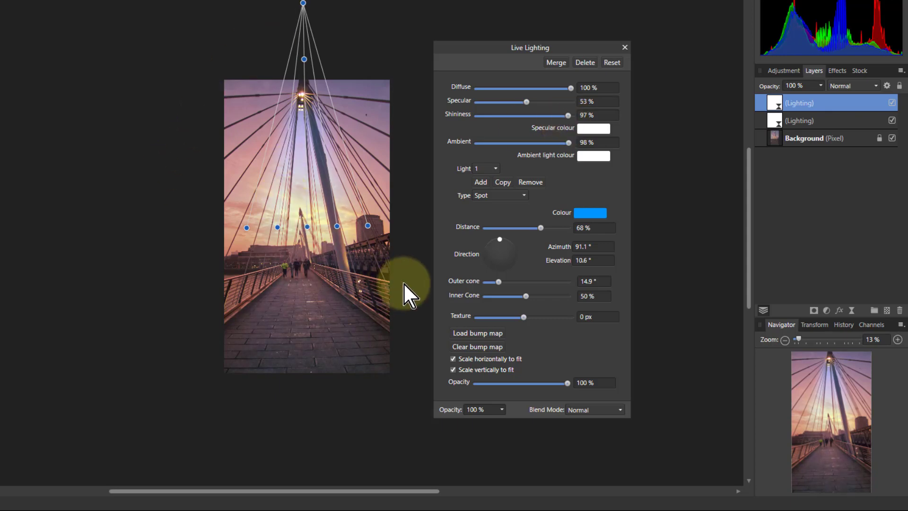
mouse_move(498, 431)
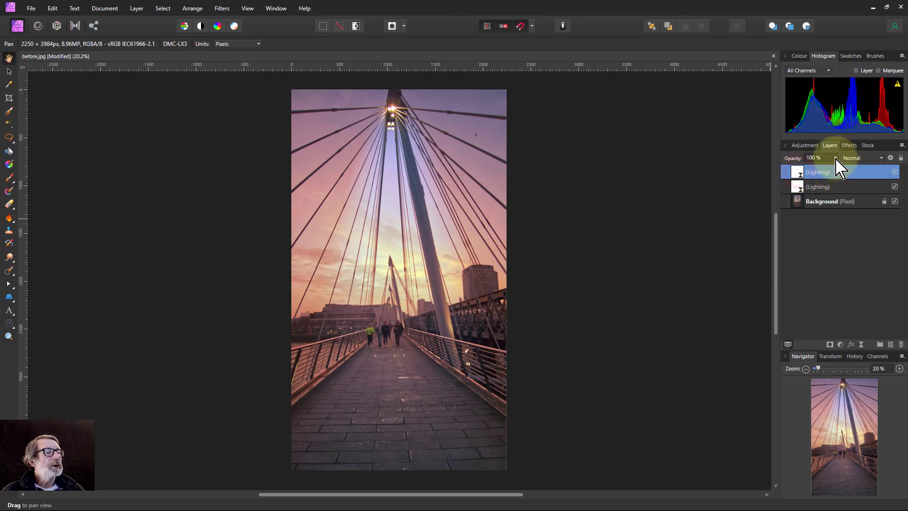
Lower the blue spotlight lighting layer's opacity to about 69%.
drag(835, 158, 822, 168)
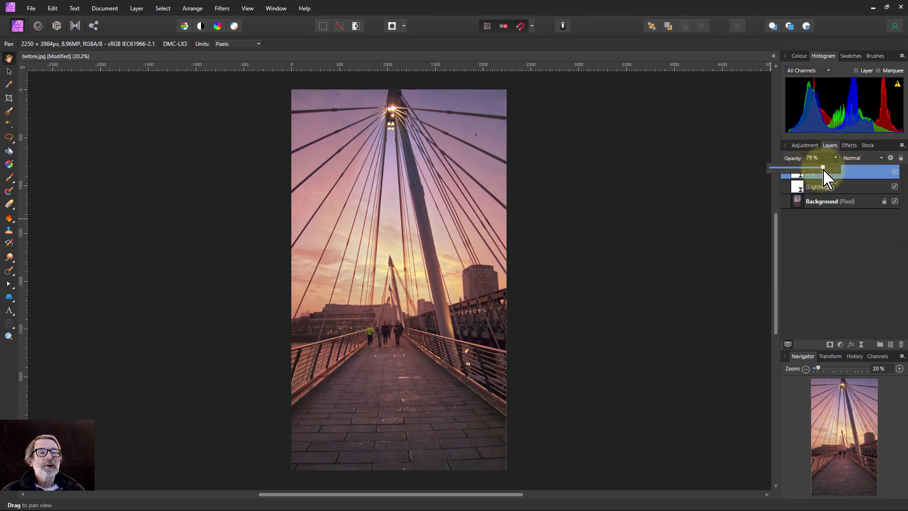
drag(821, 168, 816, 168)
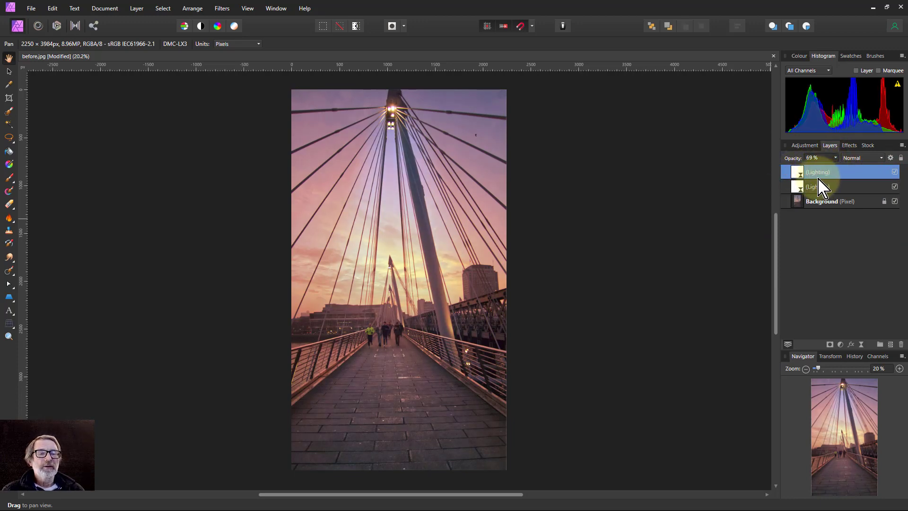